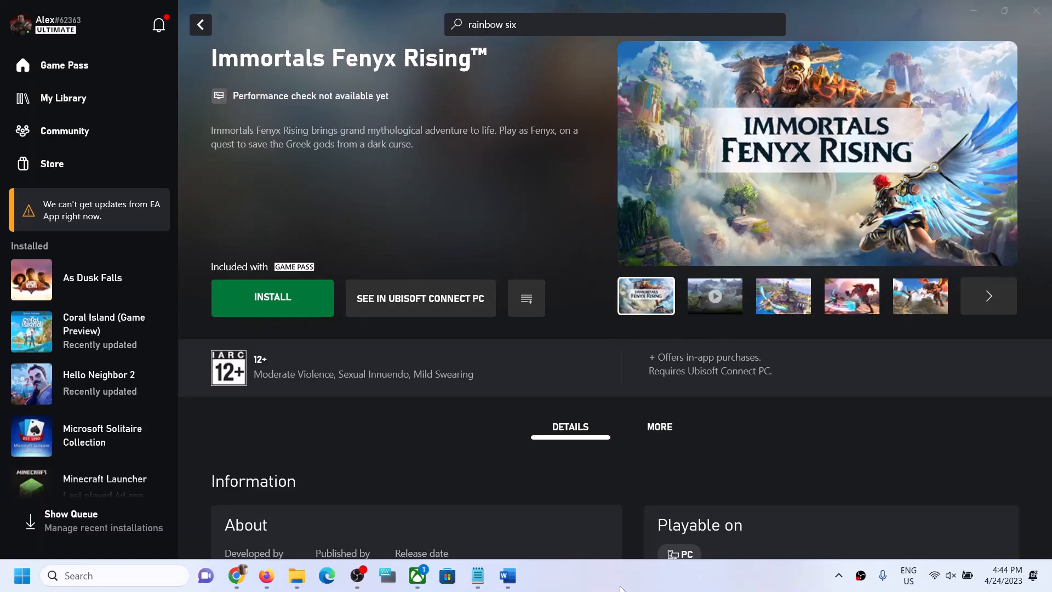
mouse_move(579, 291)
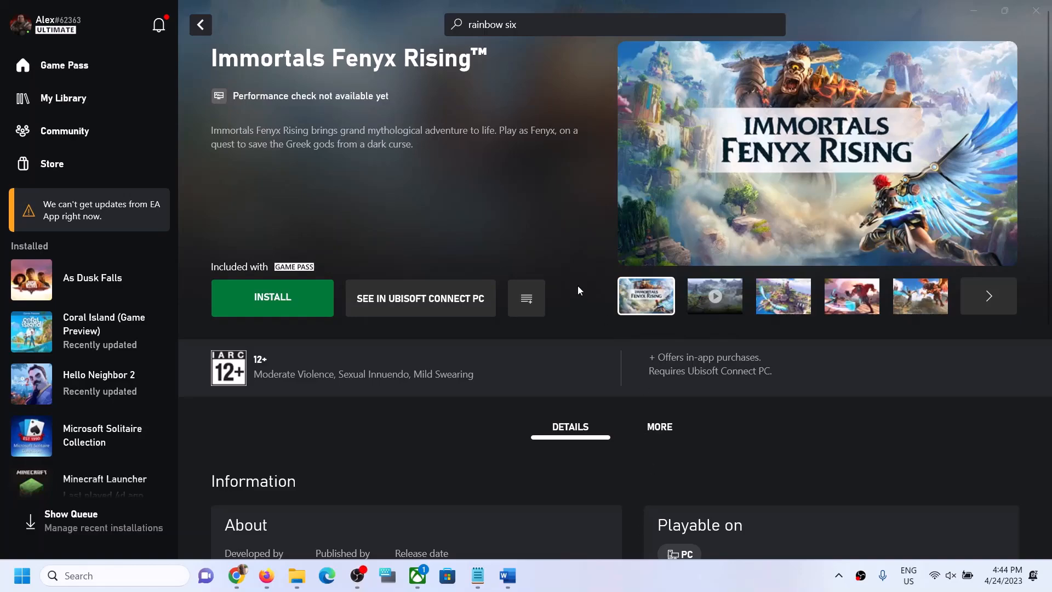
mouse_move(440, 230)
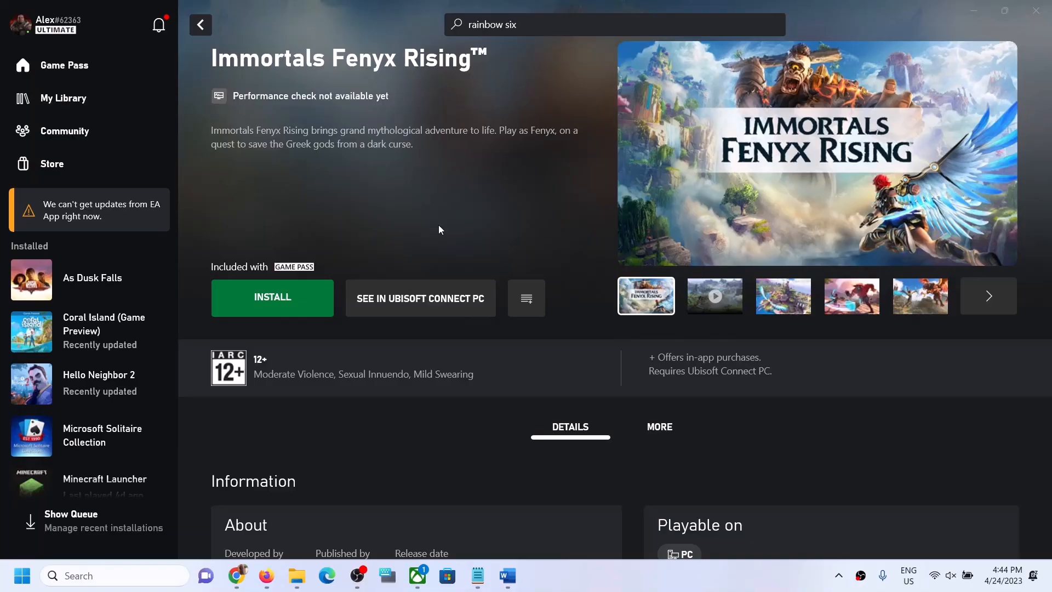
Step: View the Xbox Game Pass Ultimate membership under Services & subscriptions in the Microsoft account
click(506, 575)
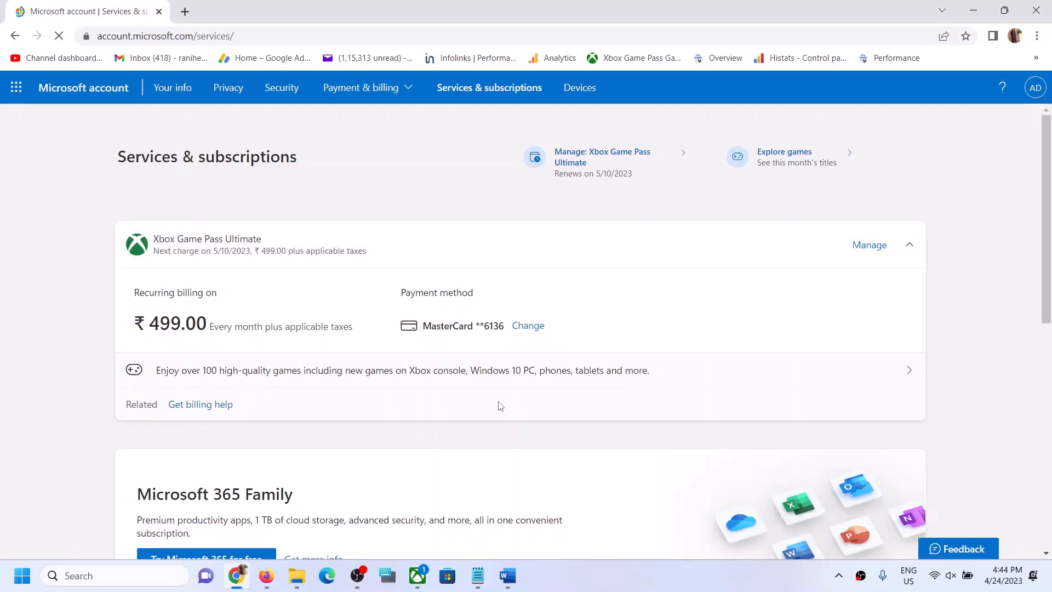
click(507, 576)
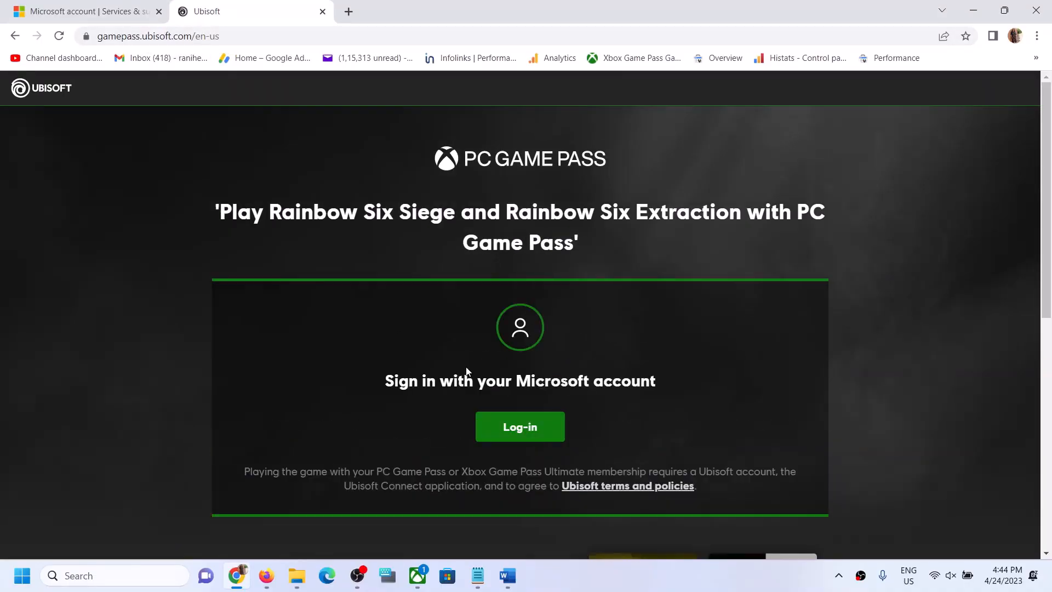
click(520, 426)
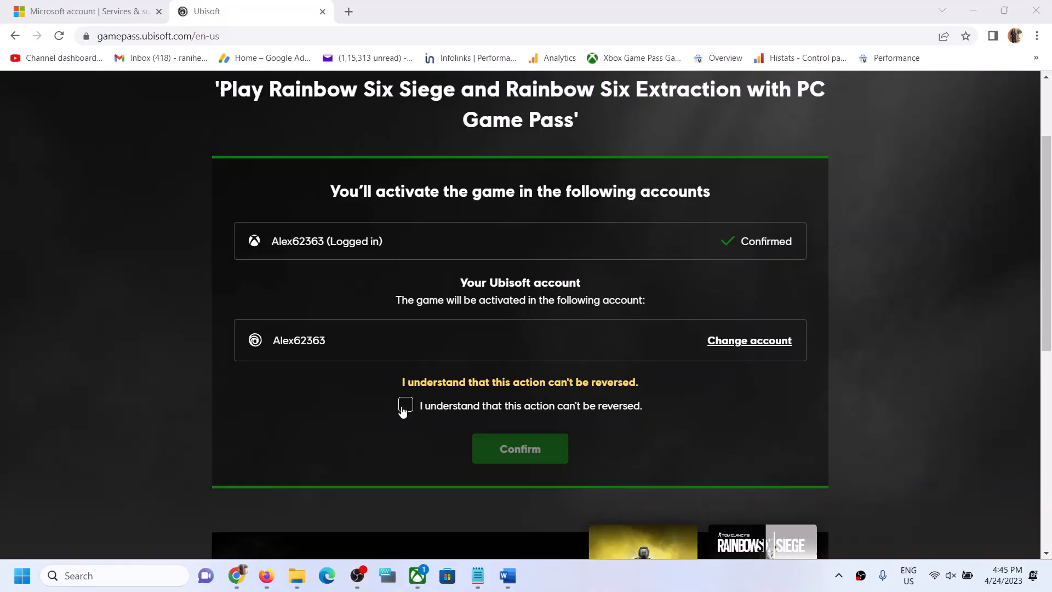
click(406, 405)
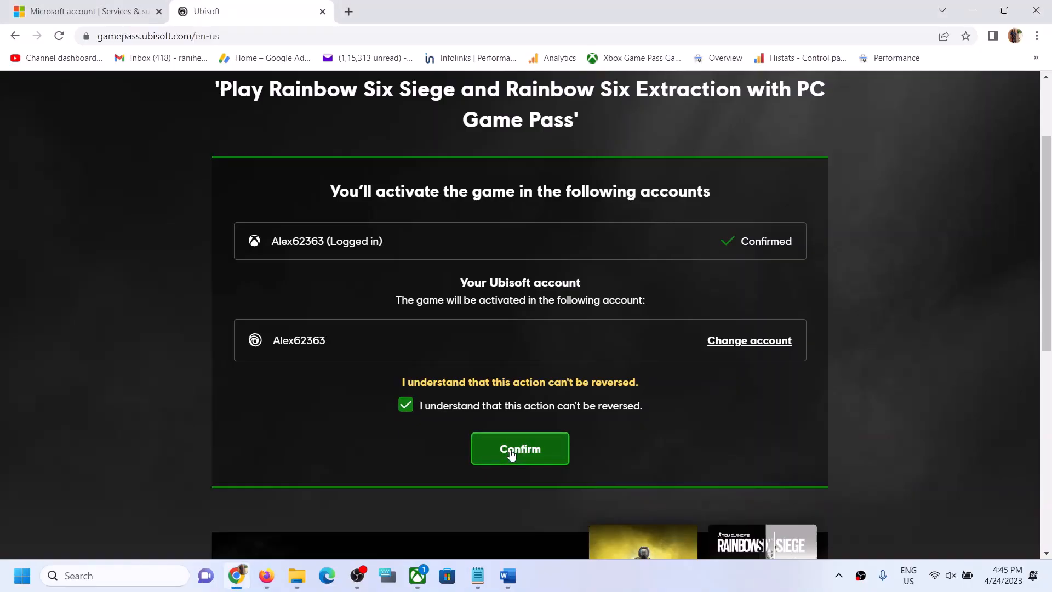
click(520, 448)
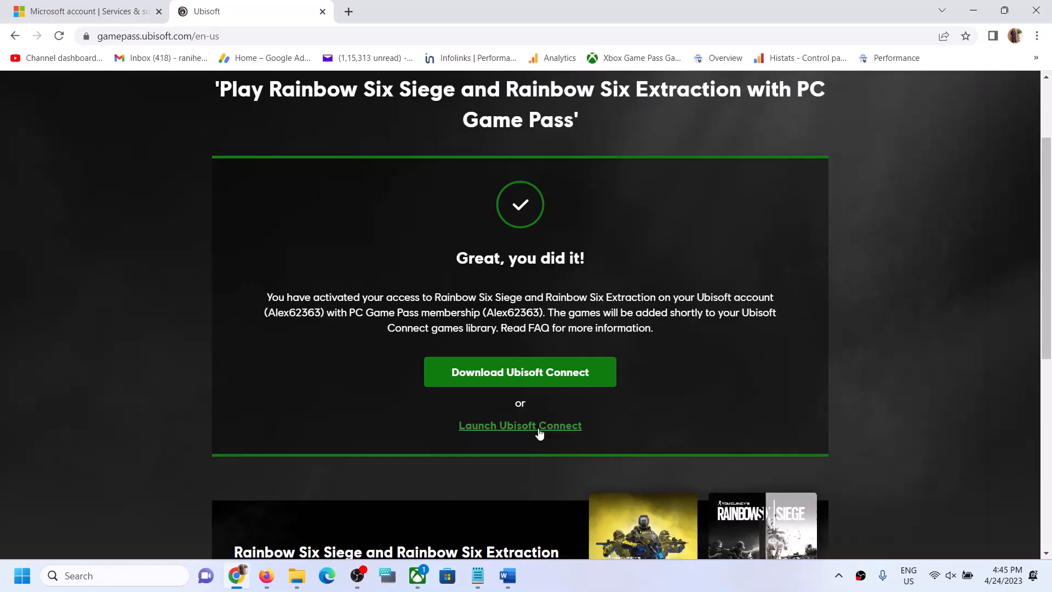
mouse_move(500, 373)
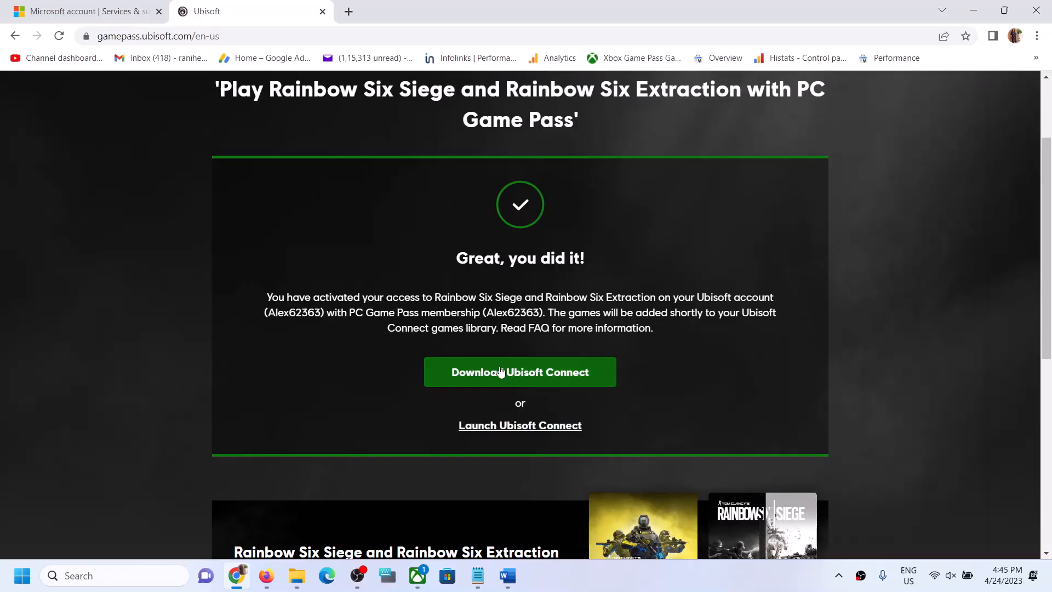
mouse_move(493, 430)
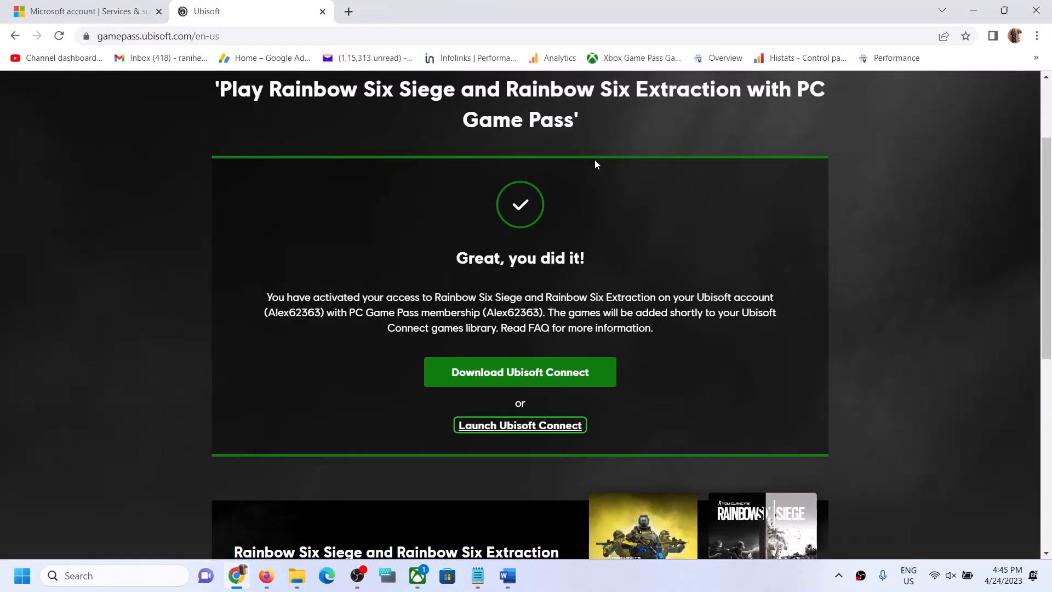
mouse_move(678, 579)
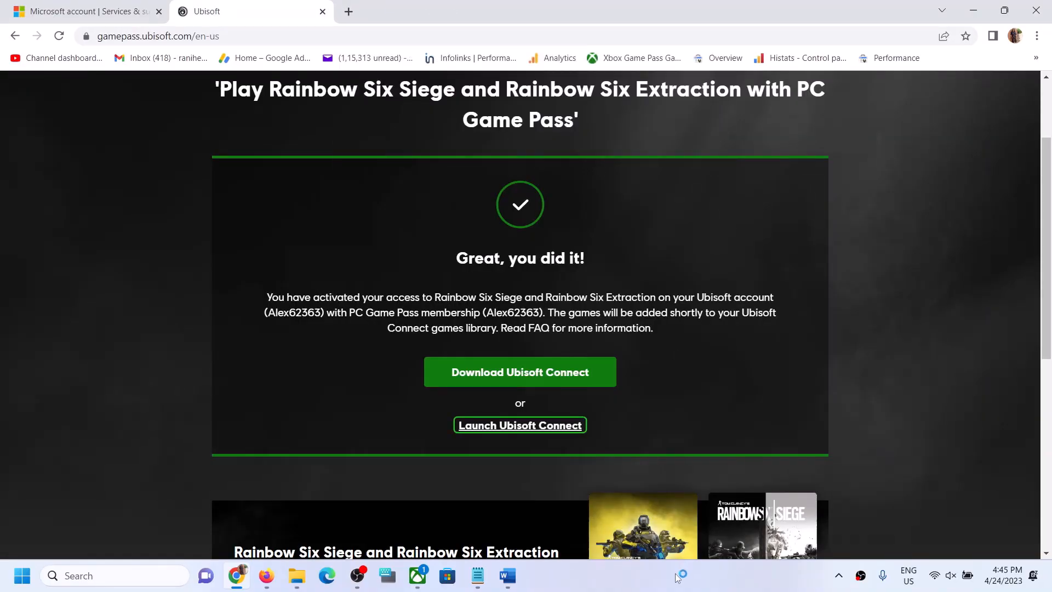
Step: Launch Ubisoft Connect and reach the Rainbow Six Extraction page in the Games library, ready to download
click(519, 426)
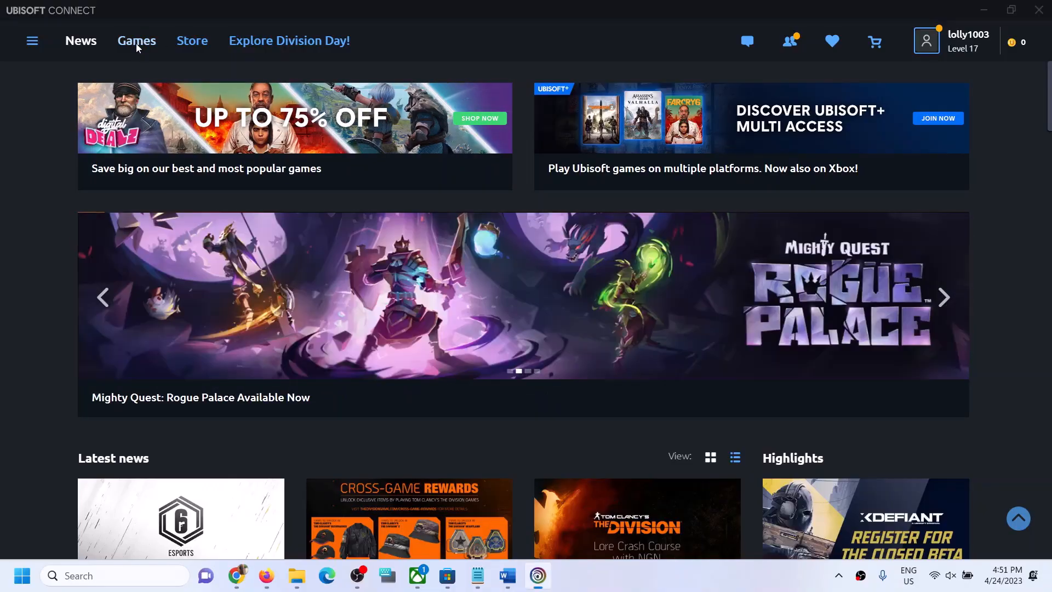
click(136, 39)
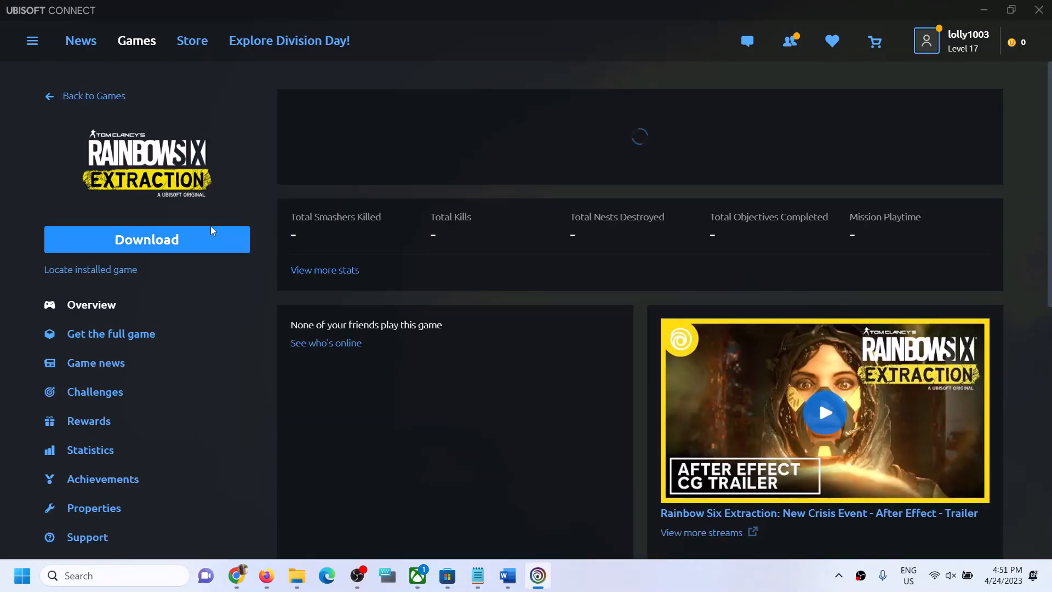
mouse_move(730, 579)
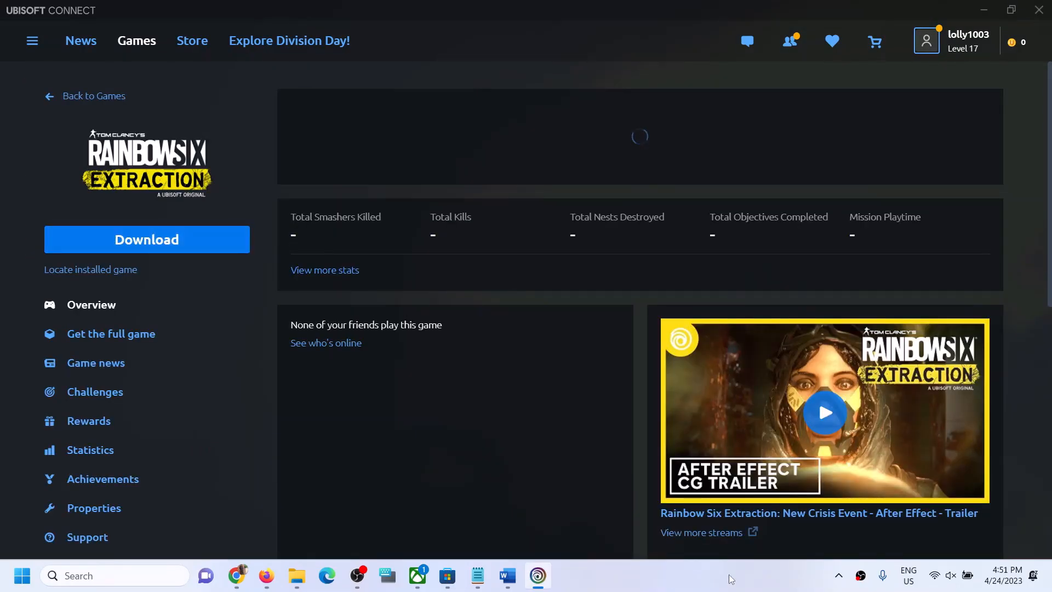